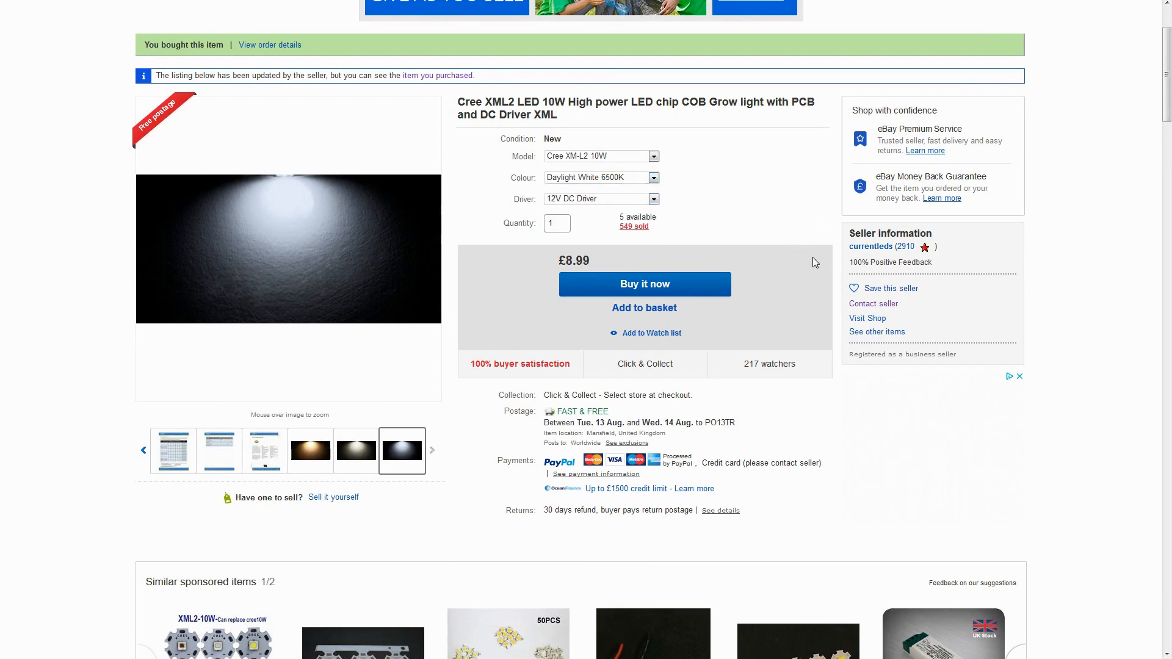
{"action": "mouse_move", "coordinate": [833, 239]}
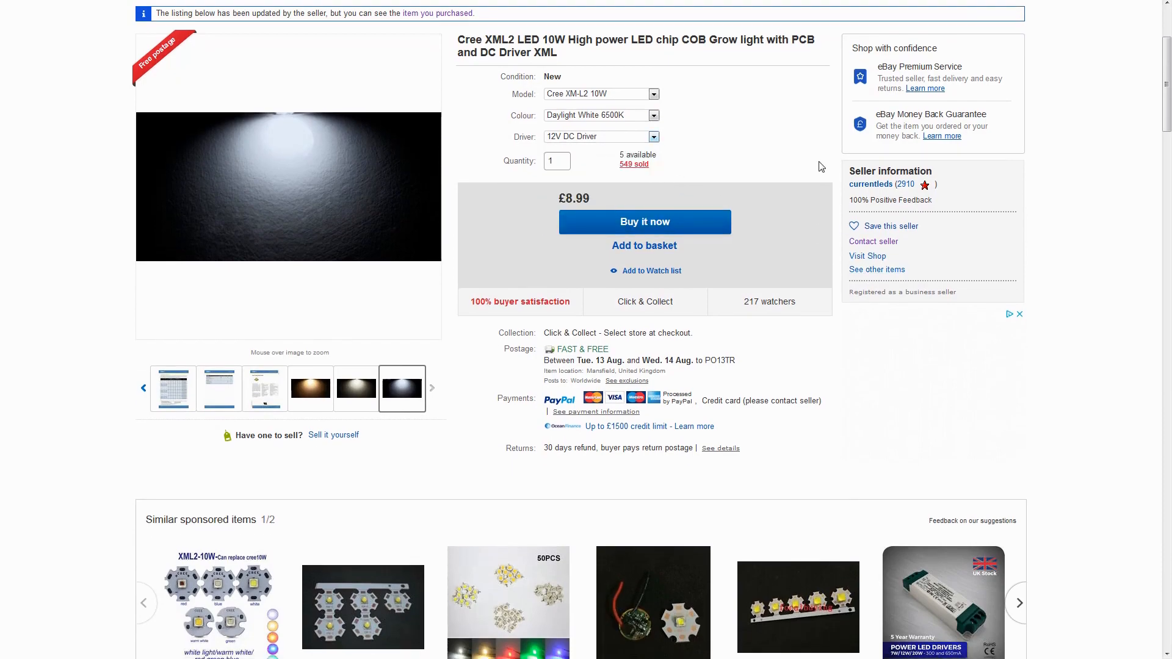
Read through the Cree XM-L2 LED listing's spec table, optional driver details and postage notes.
{"action": "scroll", "scroll_direction": "down", "scroll_amount": 3}
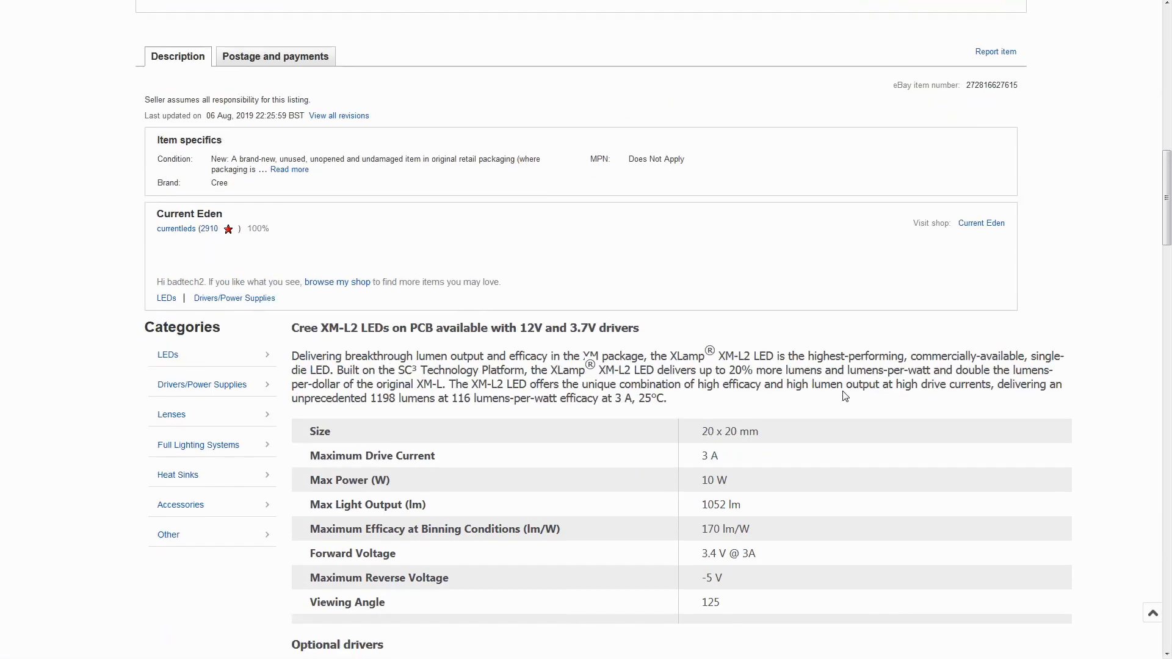
{"action": "scroll", "scroll_direction": "down", "scroll_amount": 3}
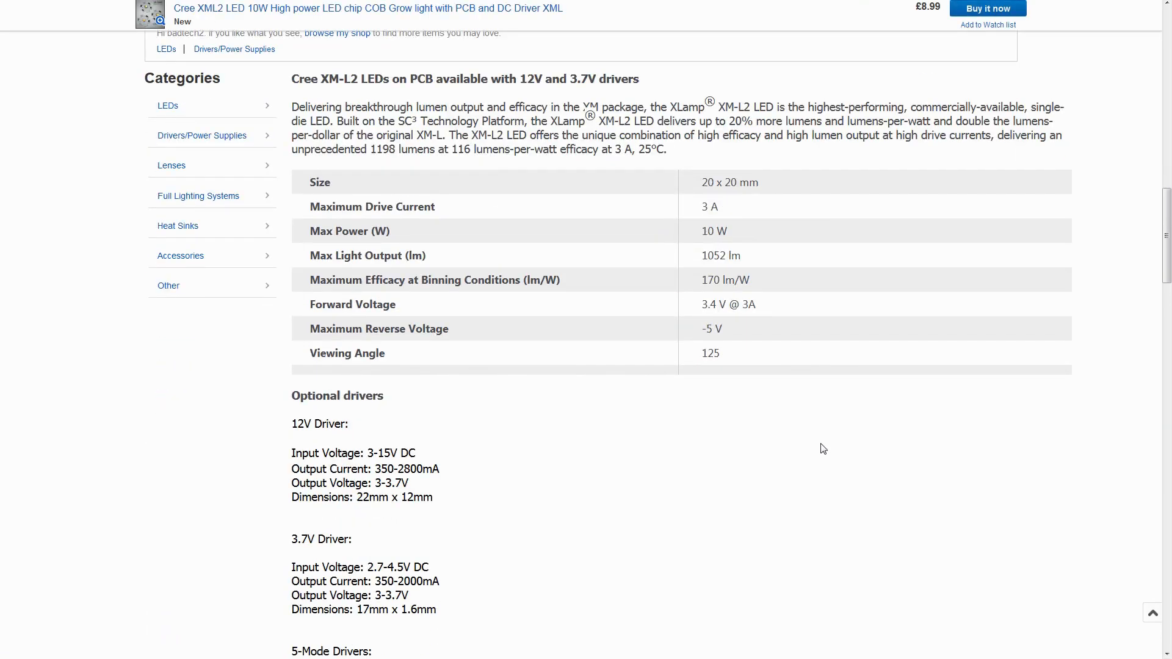
{"action": "mouse_move", "coordinate": [770, 468]}
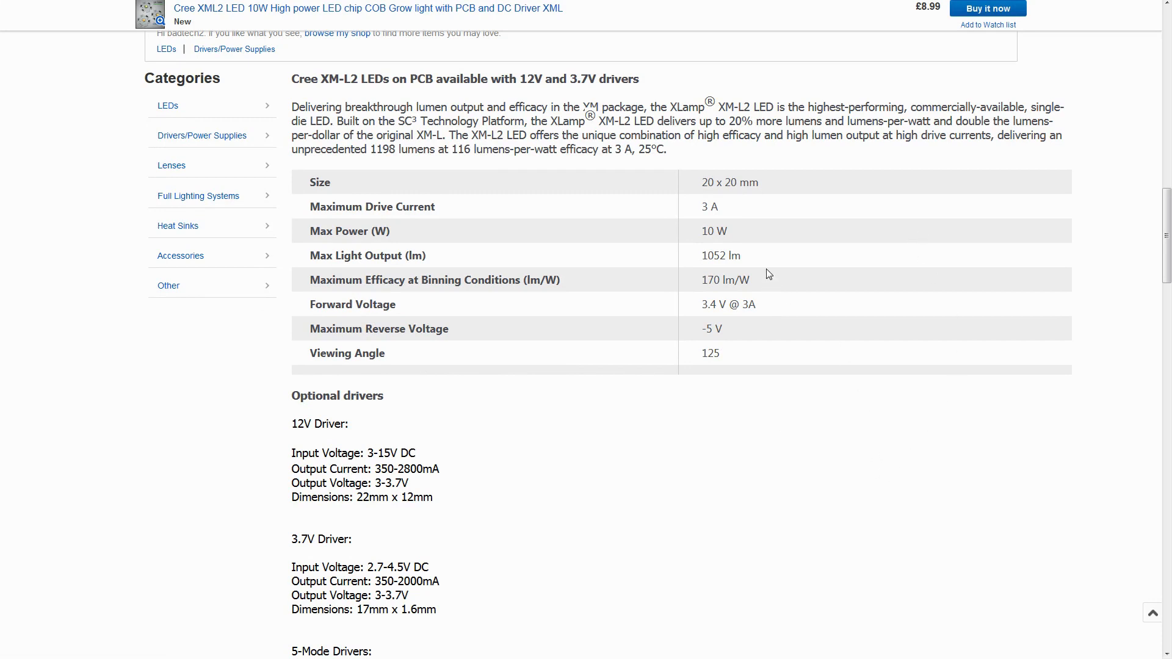
{"action": "double_click", "coordinate": [720, 255]}
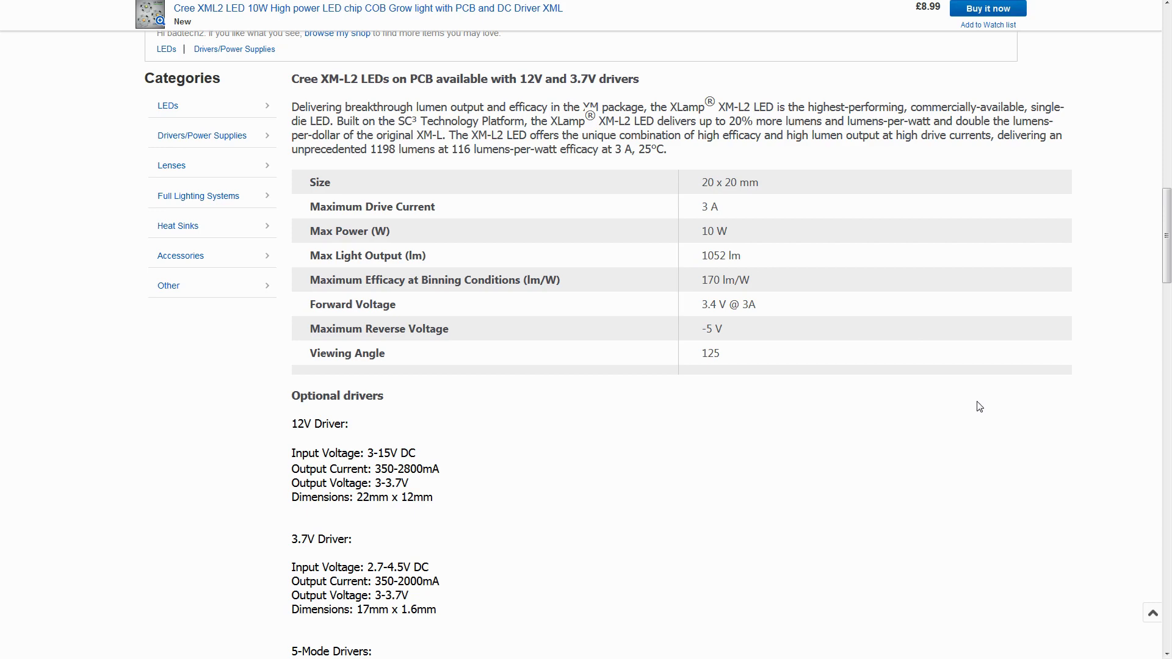
{"action": "scroll", "scroll_direction": "down", "scroll_amount": 3}
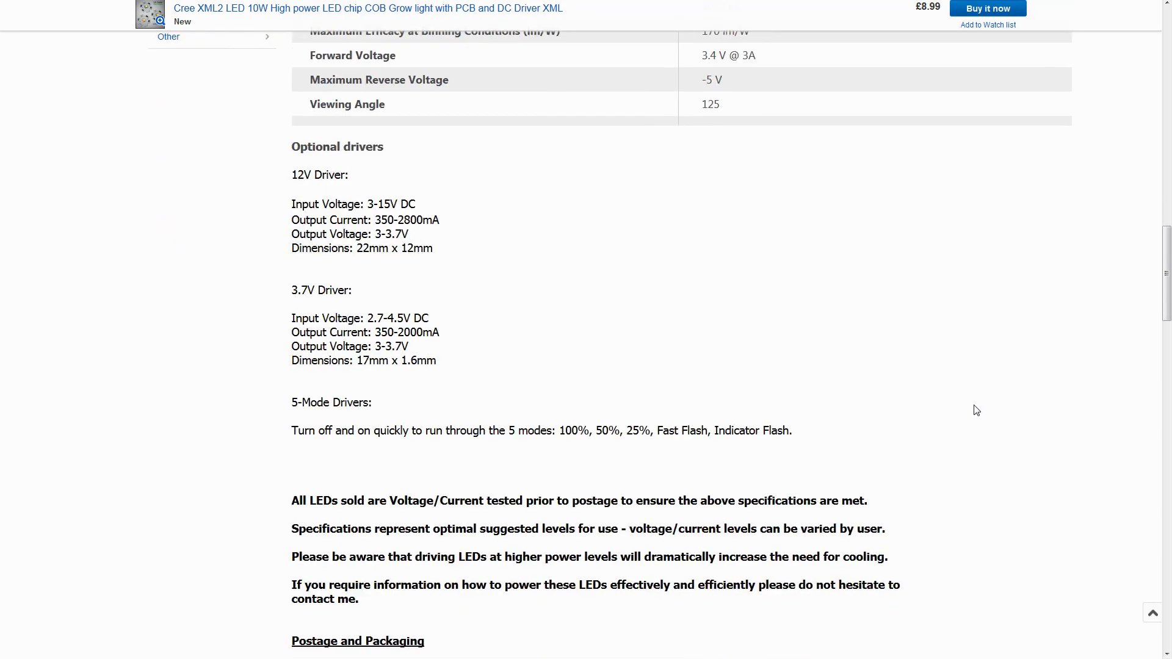
{"action": "mouse_move", "coordinate": [1003, 423]}
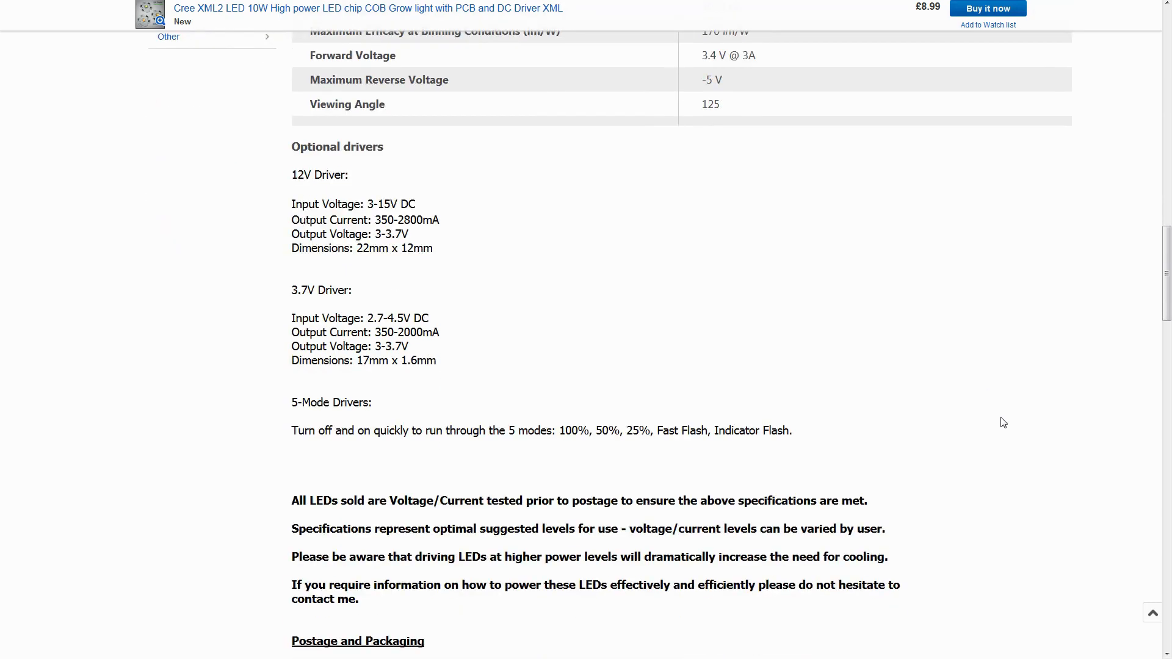
{"action": "scroll", "scroll_direction": "down", "scroll_amount": 3}
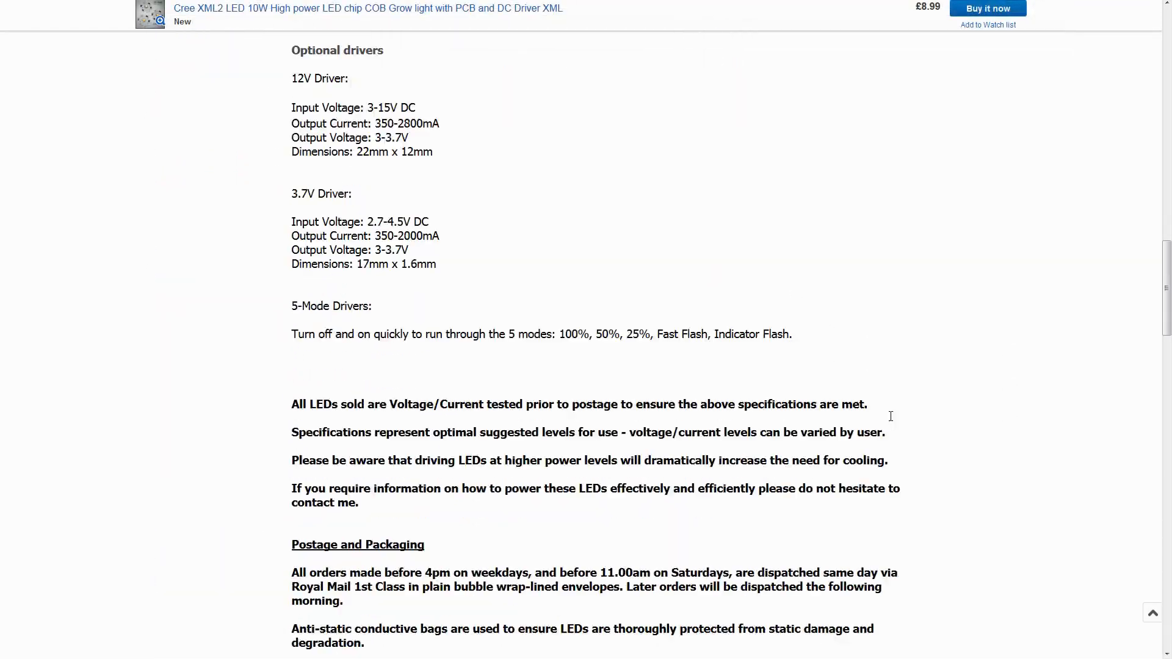
{"action": "scroll", "scroll_direction": "down", "scroll_amount": 3}
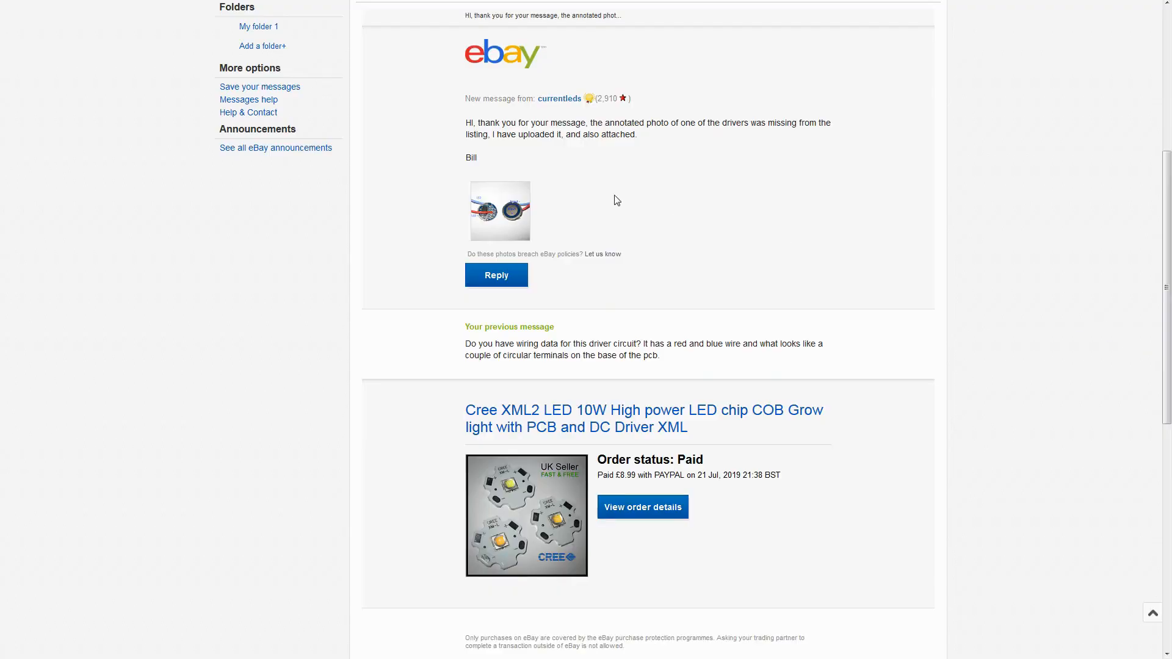
{"action": "mouse_move", "coordinate": [609, 236]}
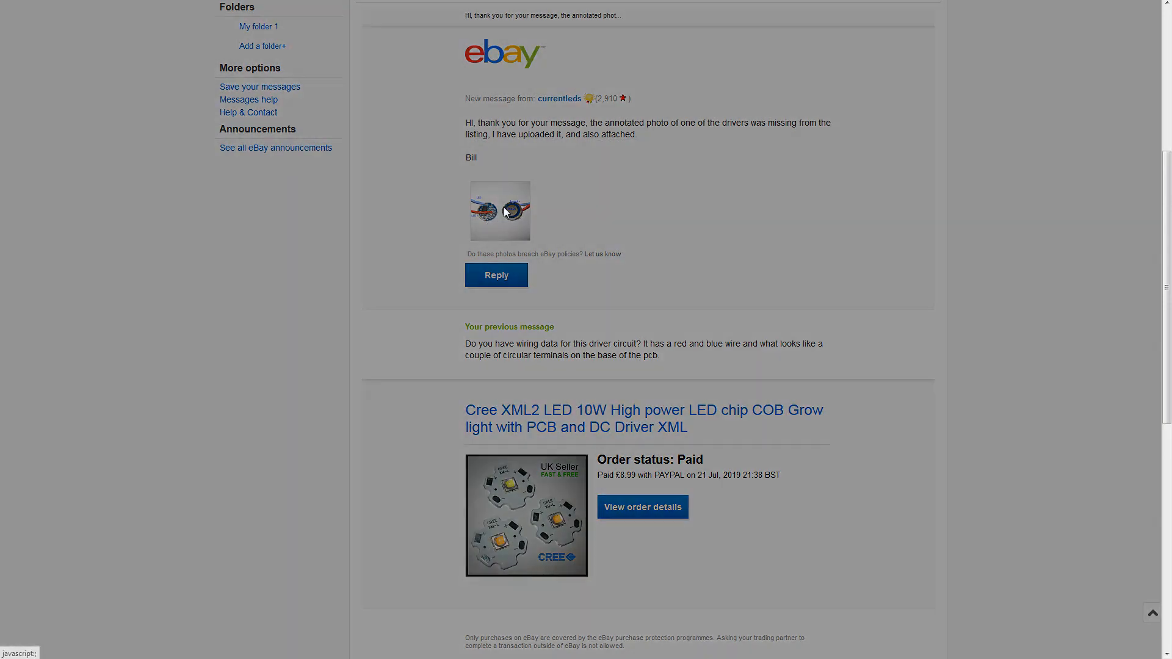
Enlarge the driver photo attached to the seller's eBay message reply.
{"action": "left_click", "coordinate": [500, 211]}
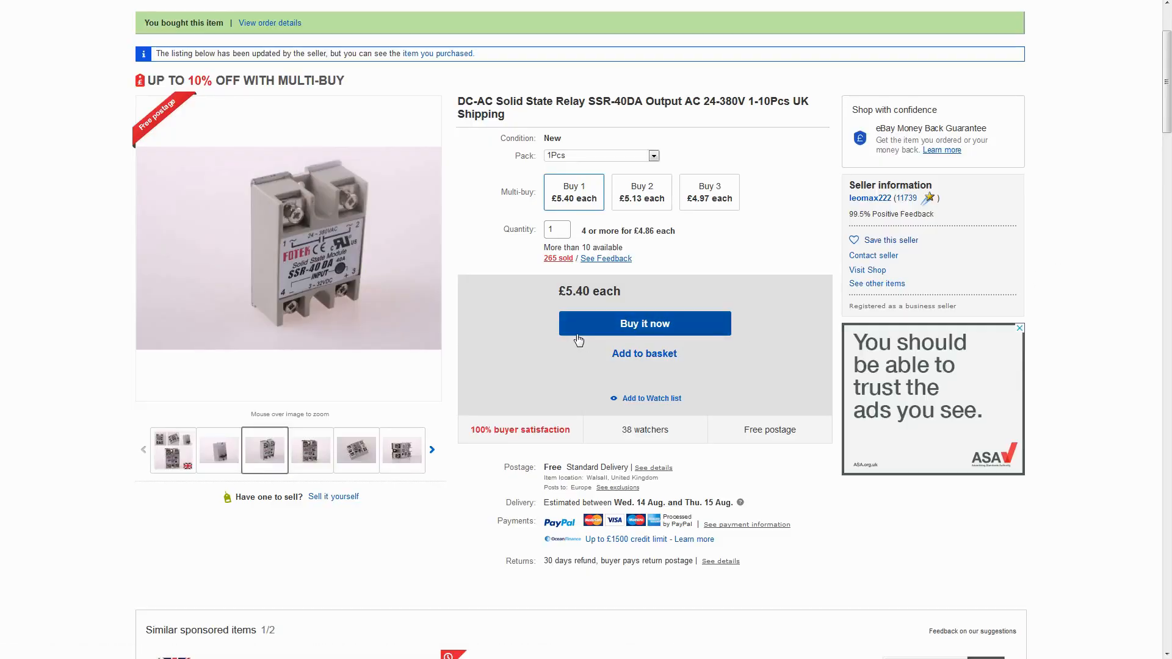
Scroll the SSR-40DA relay listing down to its item specifics and product description.
{"action": "scroll", "scroll_direction": "down", "scroll_amount": 3}
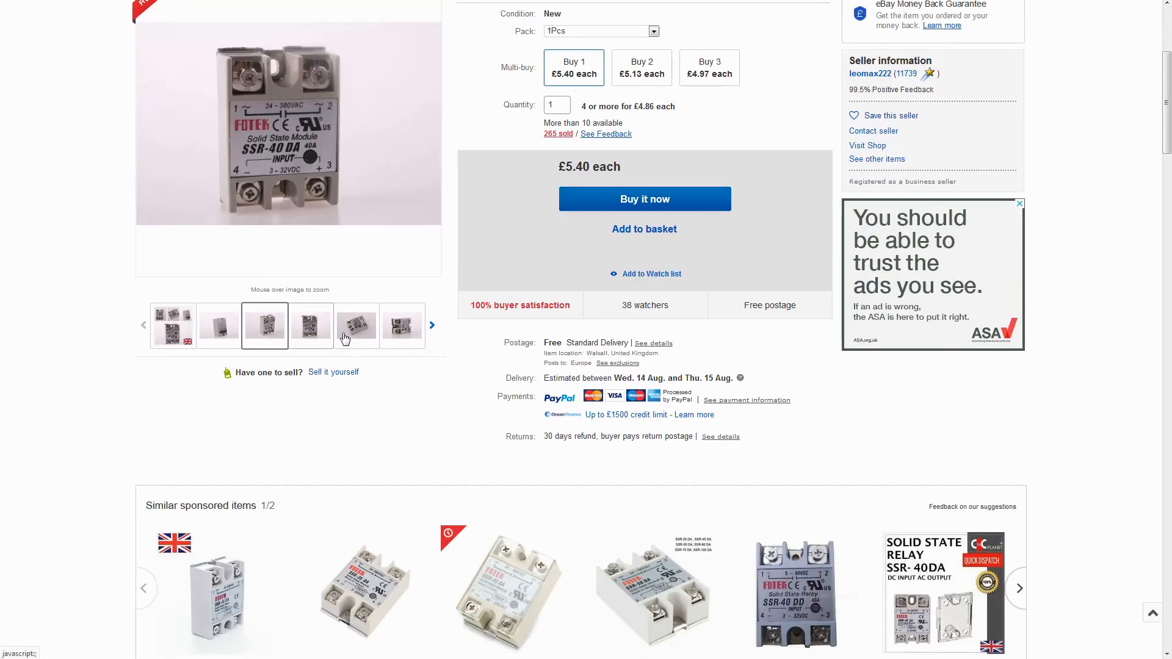
{"action": "scroll", "scroll_direction": "down", "scroll_amount": 3}
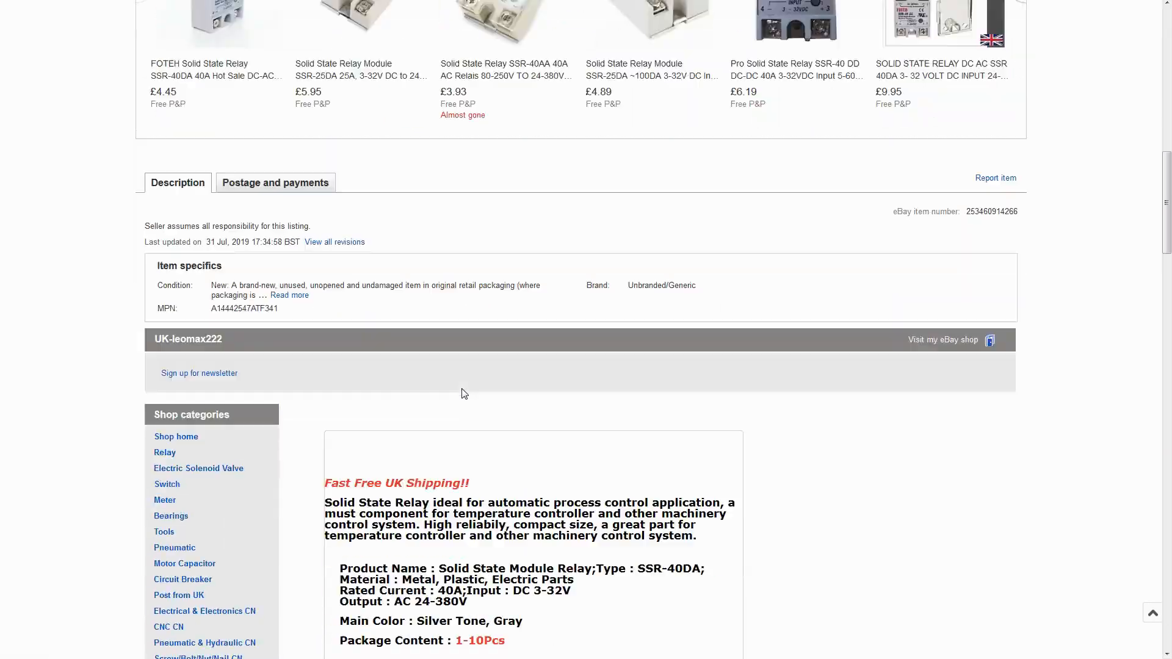
{"action": "scroll", "scroll_direction": "down", "scroll_amount": 3}
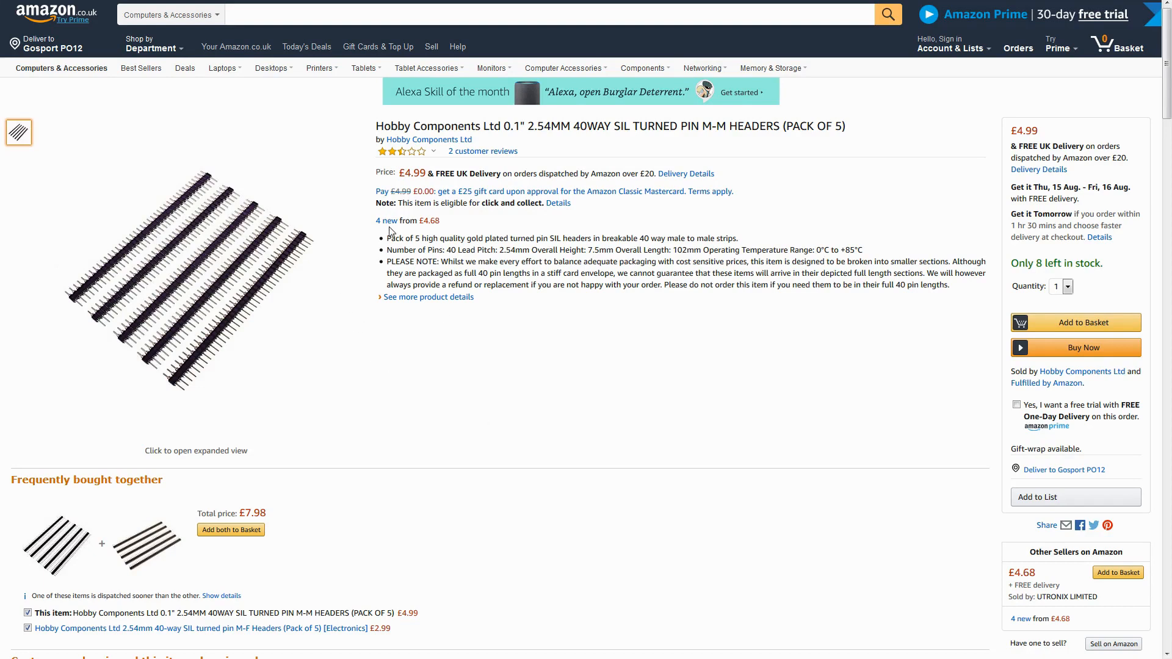
{"action": "mouse_move", "coordinate": [299, 355]}
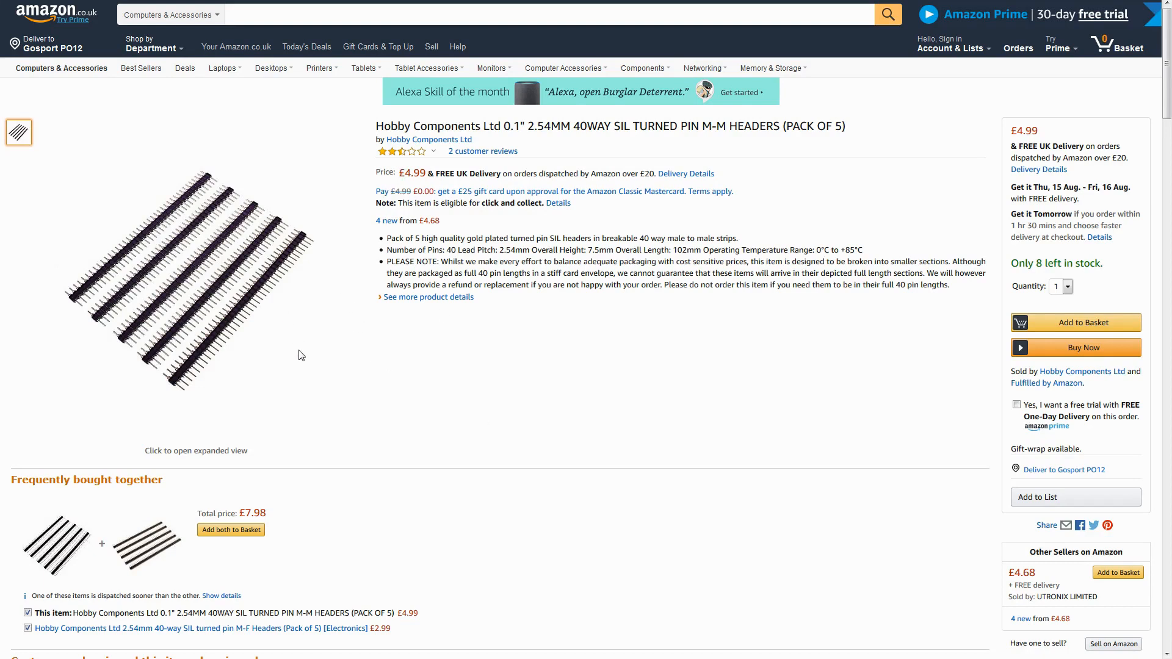
{"action": "mouse_move", "coordinate": [437, 446]}
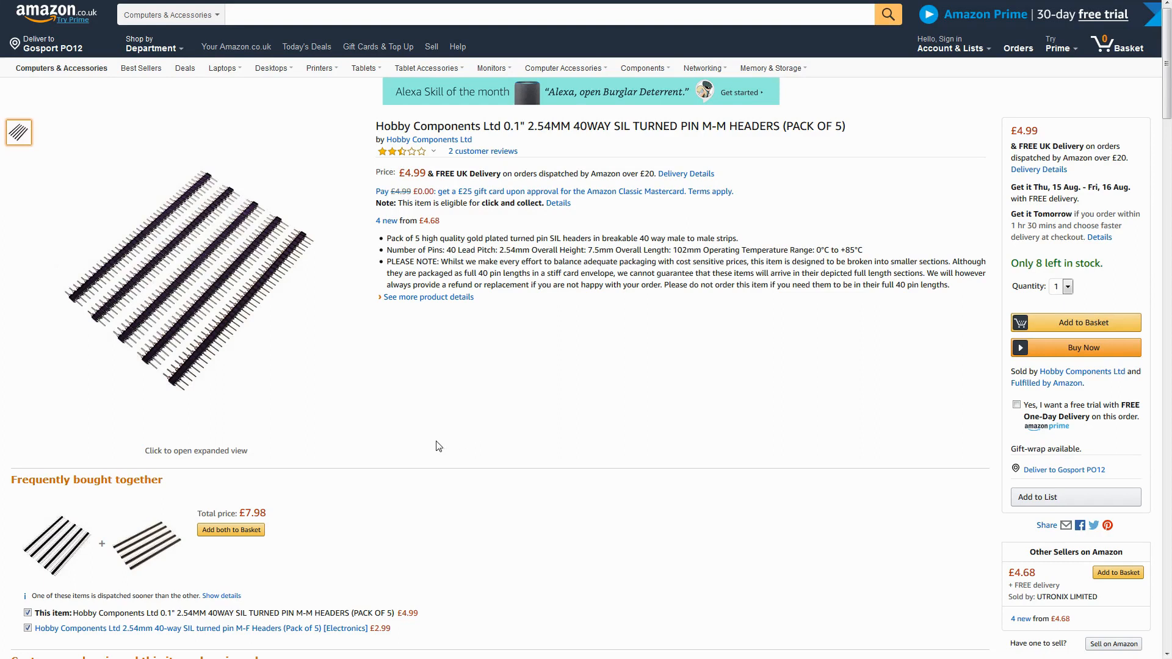
{"action": "mouse_move", "coordinate": [417, 383]}
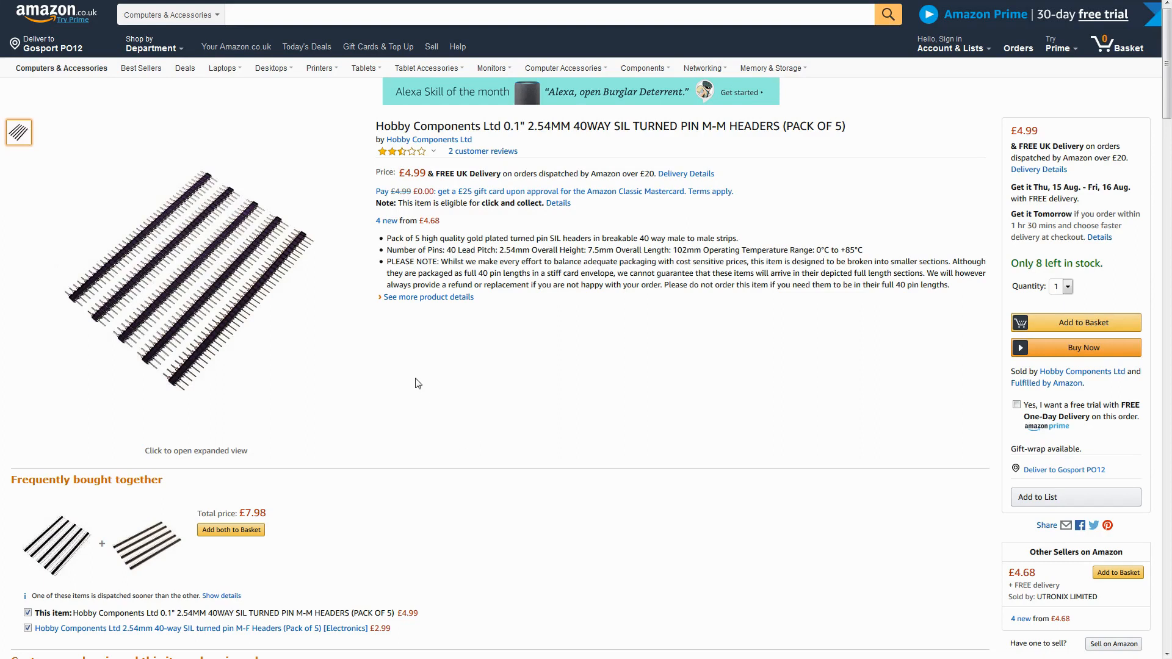
{"action": "mouse_move", "coordinate": [412, 365]}
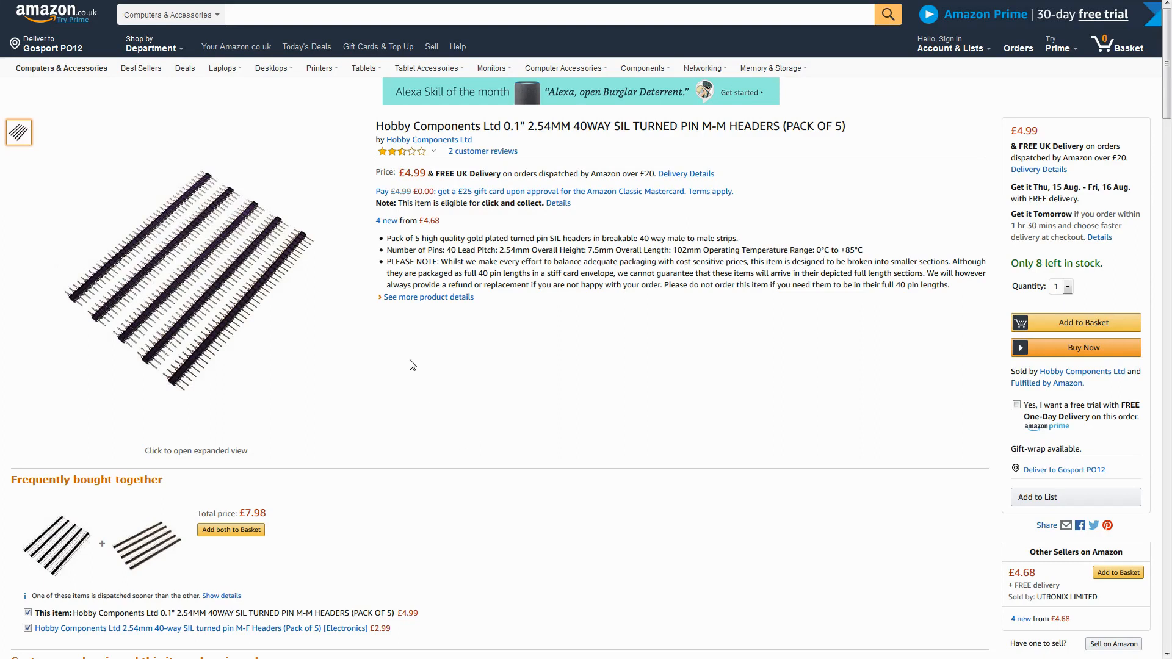
{"action": "mouse_move", "coordinate": [496, 405]}
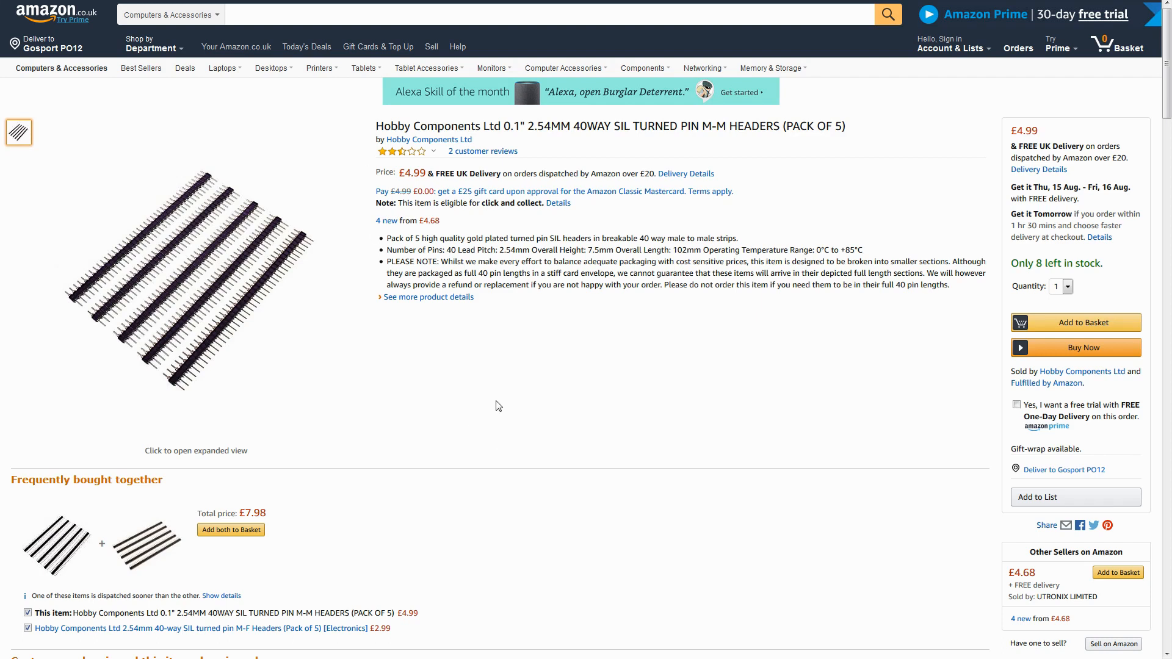
{"action": "mouse_move", "coordinate": [535, 376]}
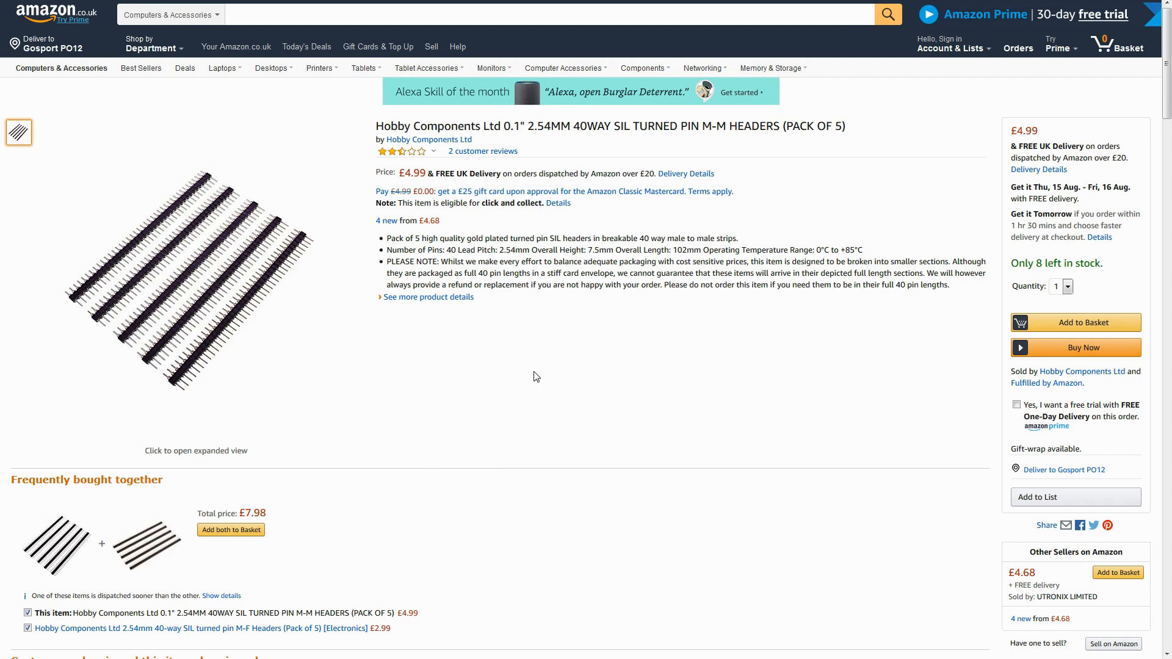
{"action": "mouse_move", "coordinate": [502, 404]}
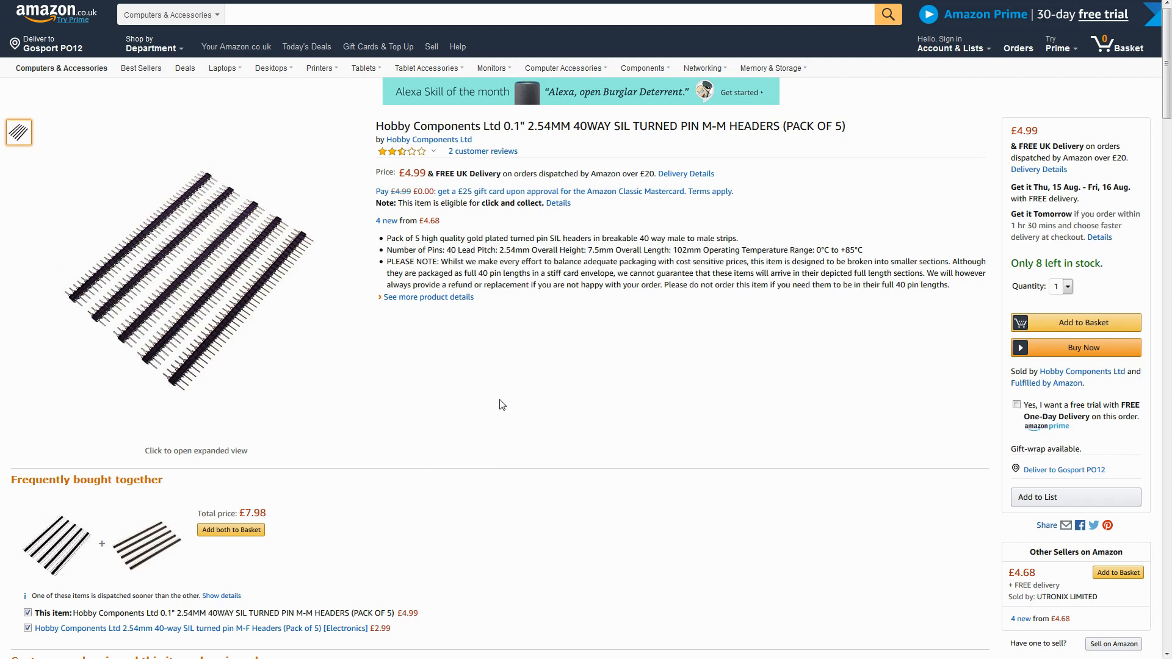
{"action": "mouse_move", "coordinate": [556, 374]}
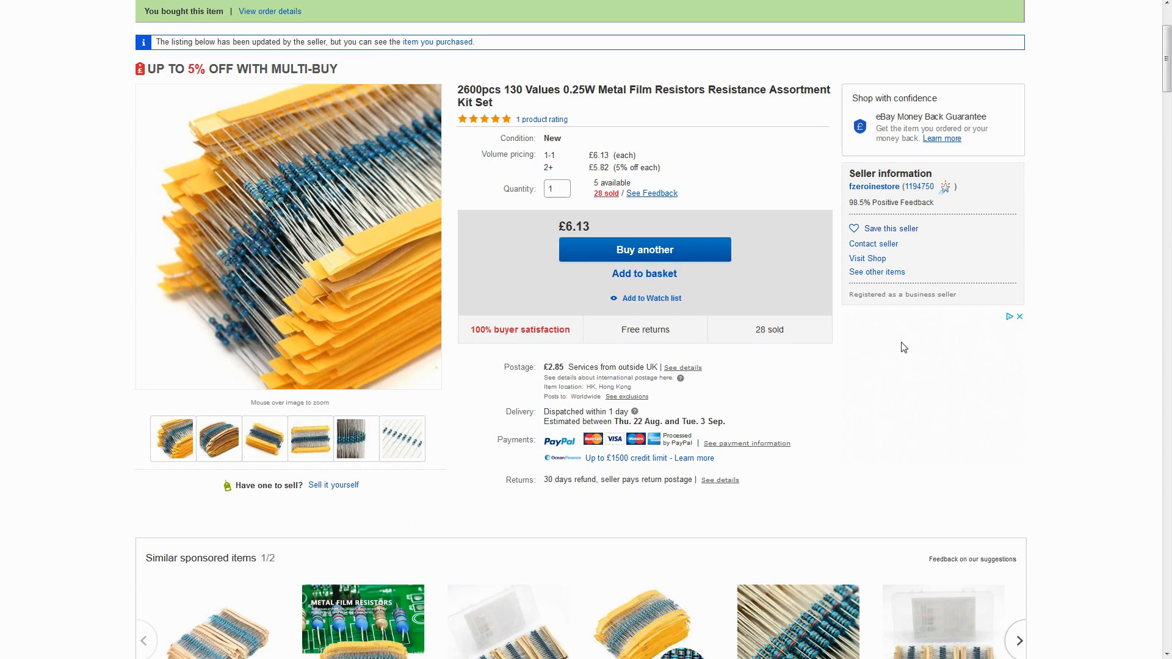
Scroll to the resistor kit's 1Ω–3MΩ value table and mark the 82KΩ entry.
{"action": "scroll", "scroll_direction": "down", "scroll_amount": 3}
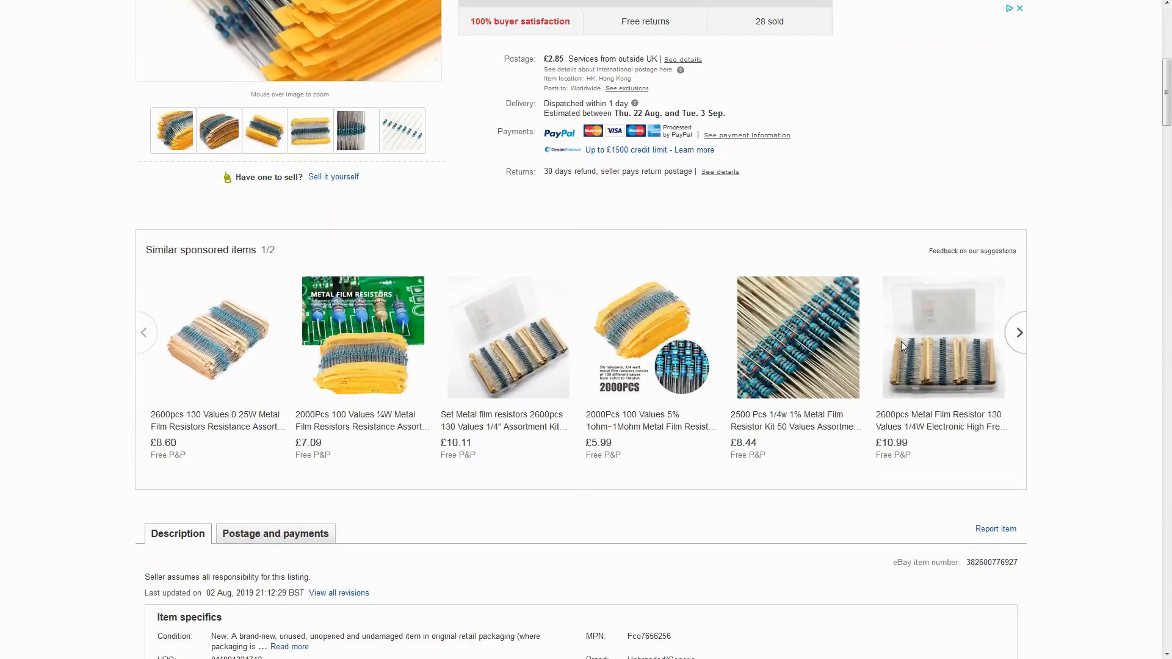
{"action": "scroll", "scroll_direction": "down", "scroll_amount": 3}
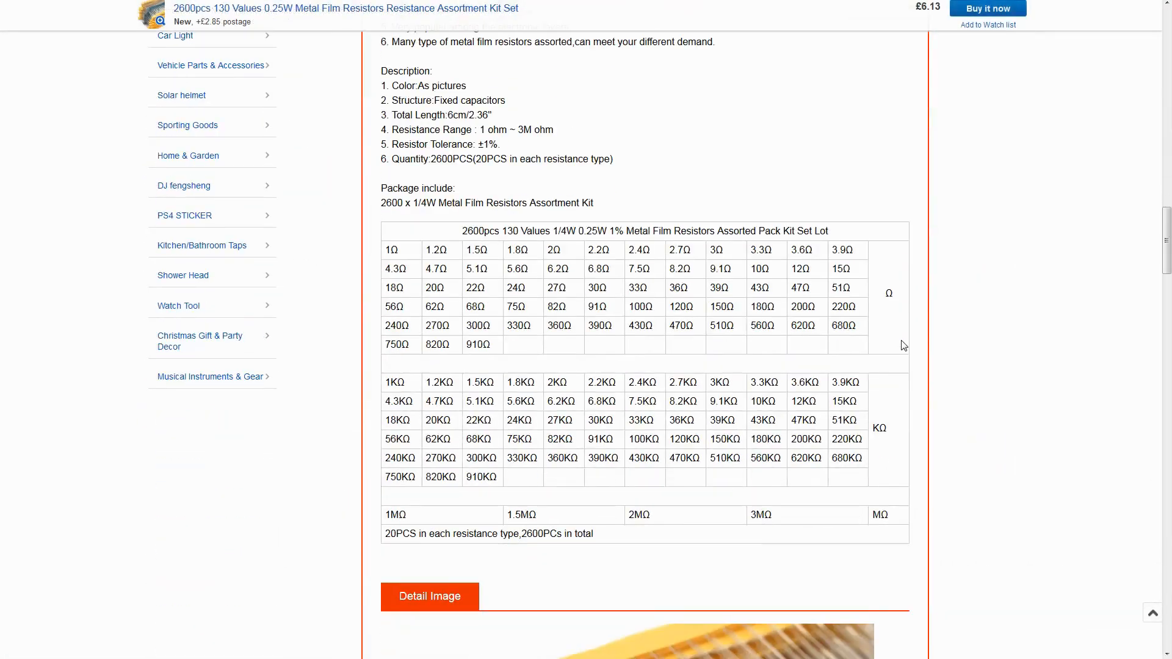
{"action": "double_click", "coordinate": [440, 420]}
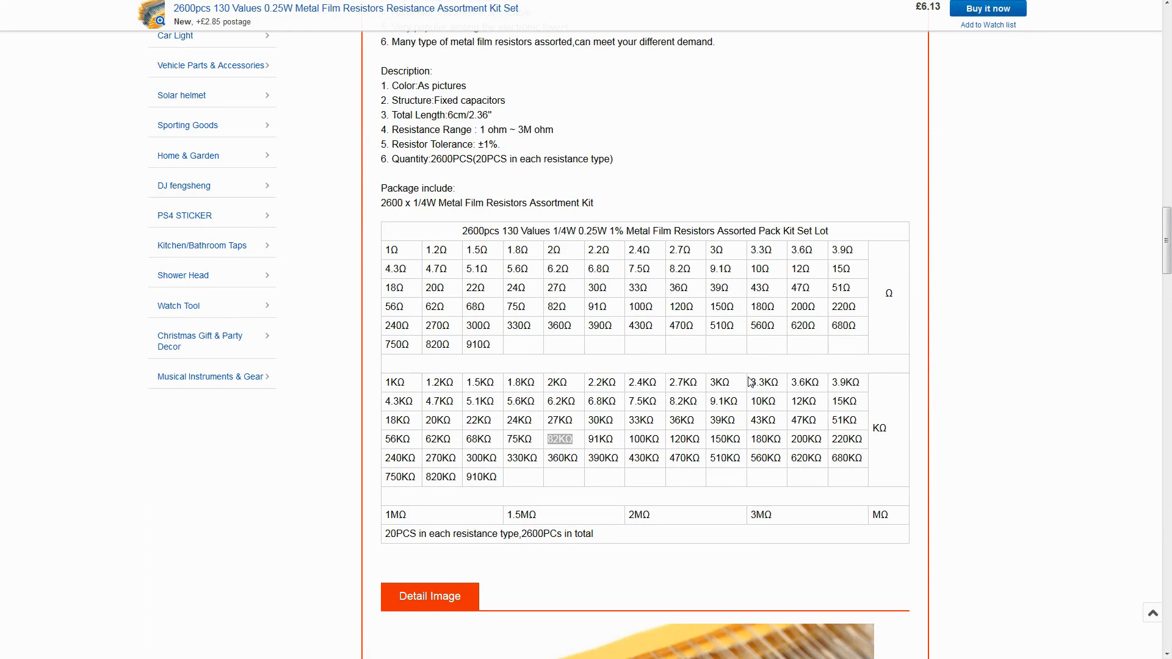
{"action": "mouse_move", "coordinate": [628, 377]}
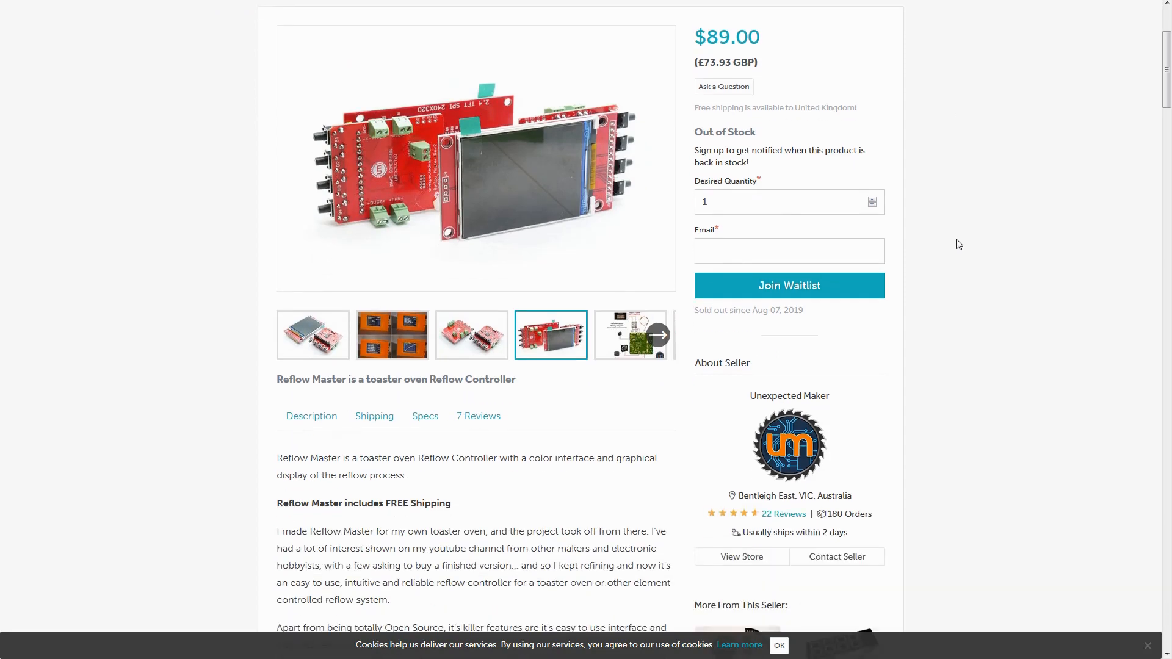
Read the Reflow Master kit contents: 2.4" TFT screen, K-type thermocouple, four reflow profiles.
{"action": "scroll", "scroll_direction": "down", "scroll_amount": 3}
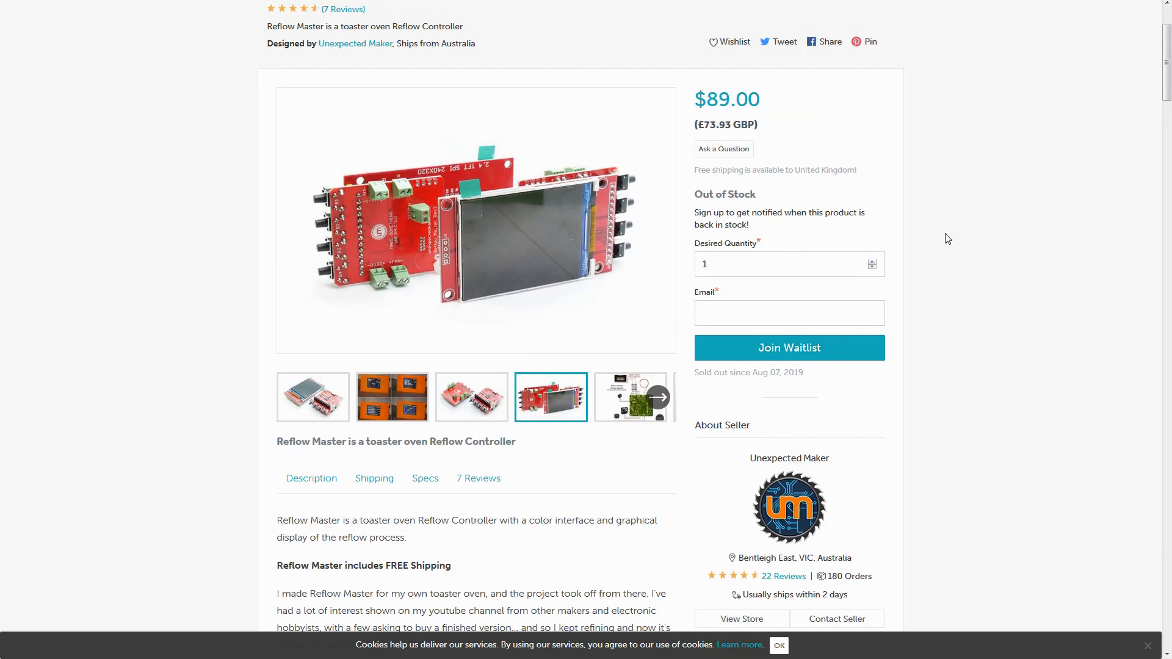
{"action": "mouse_move", "coordinate": [955, 327]}
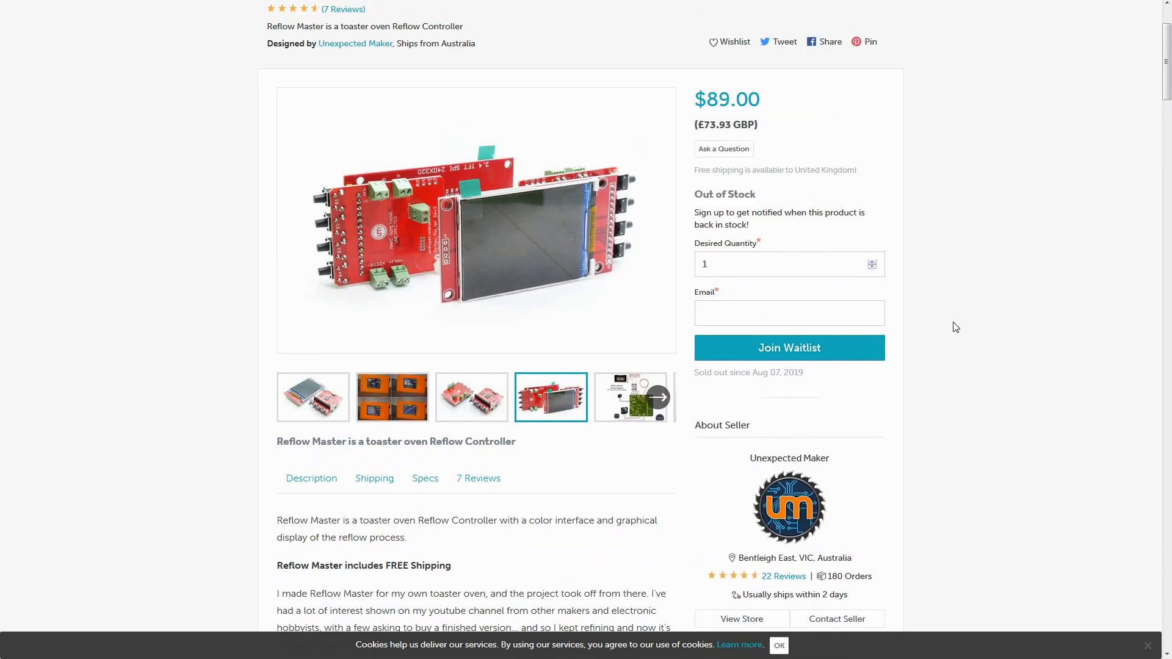
{"action": "mouse_move", "coordinate": [915, 310]}
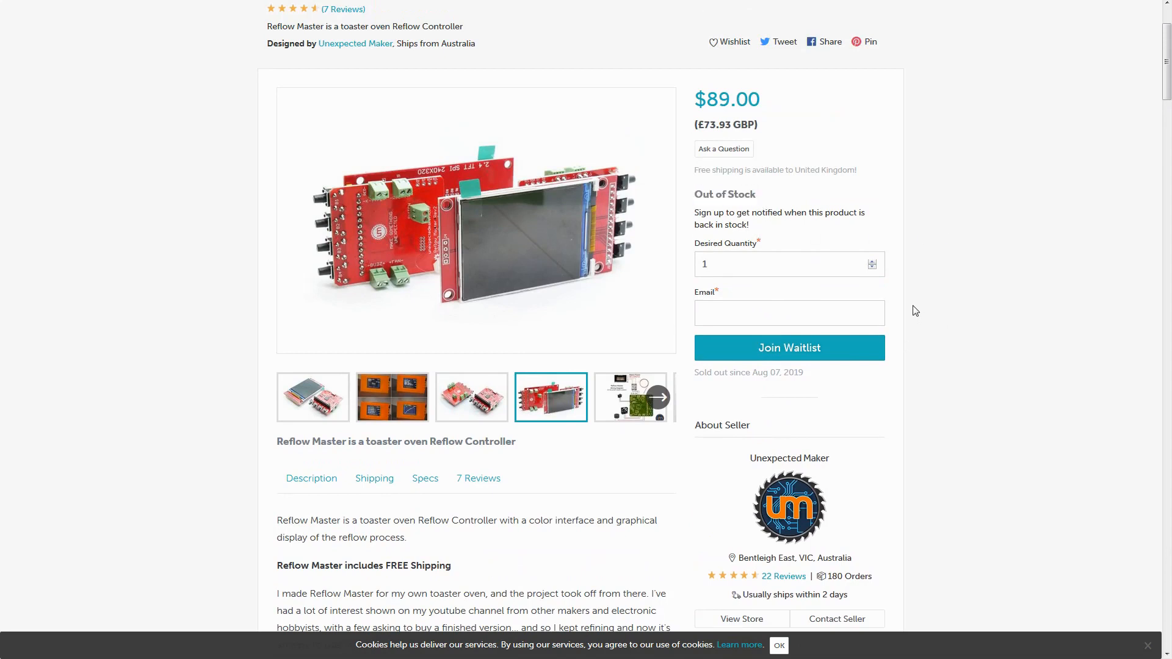
{"action": "scroll", "scroll_direction": "down", "scroll_amount": 3}
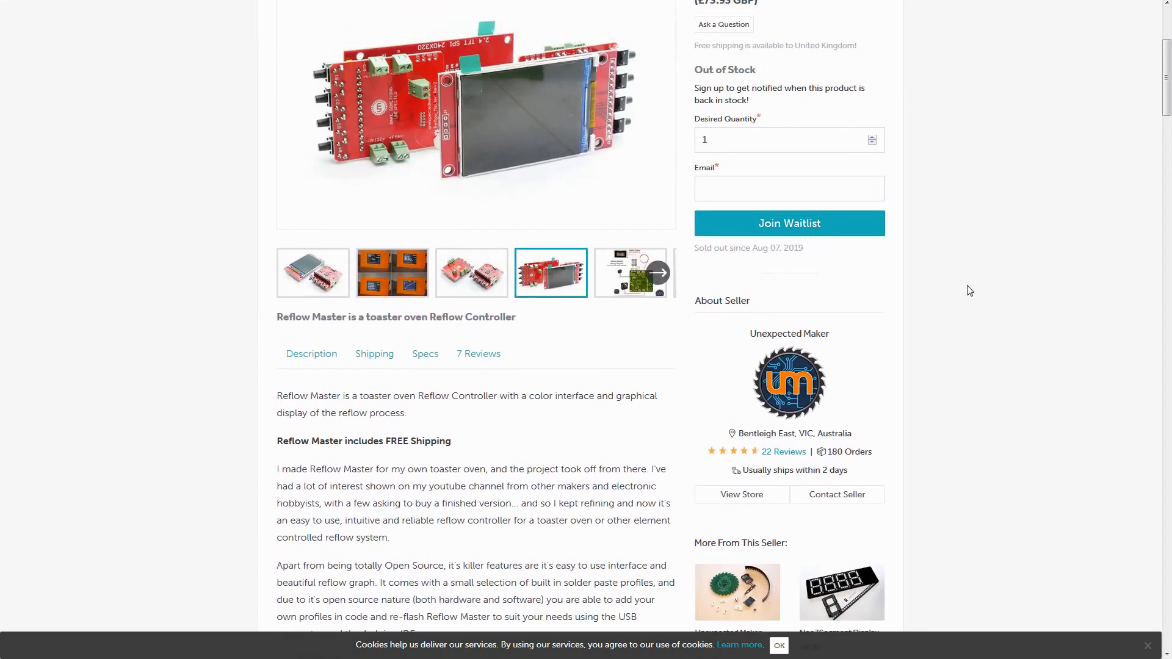
{"action": "scroll", "scroll_direction": "up", "scroll_amount": 3}
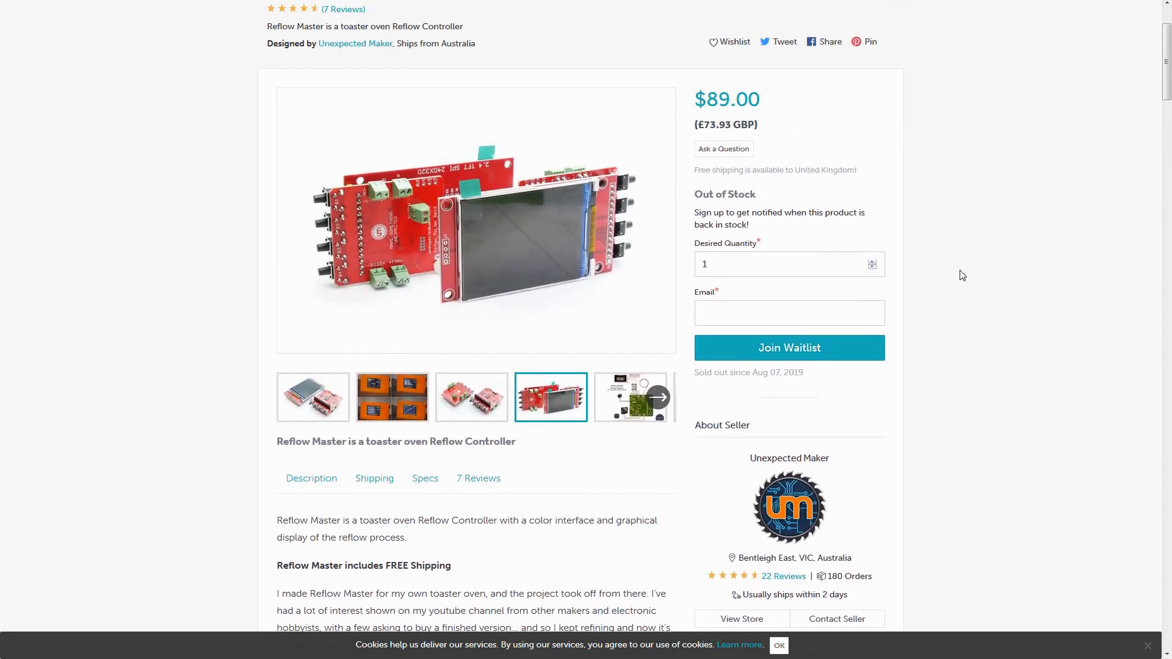
{"action": "scroll", "scroll_direction": "down", "scroll_amount": 3}
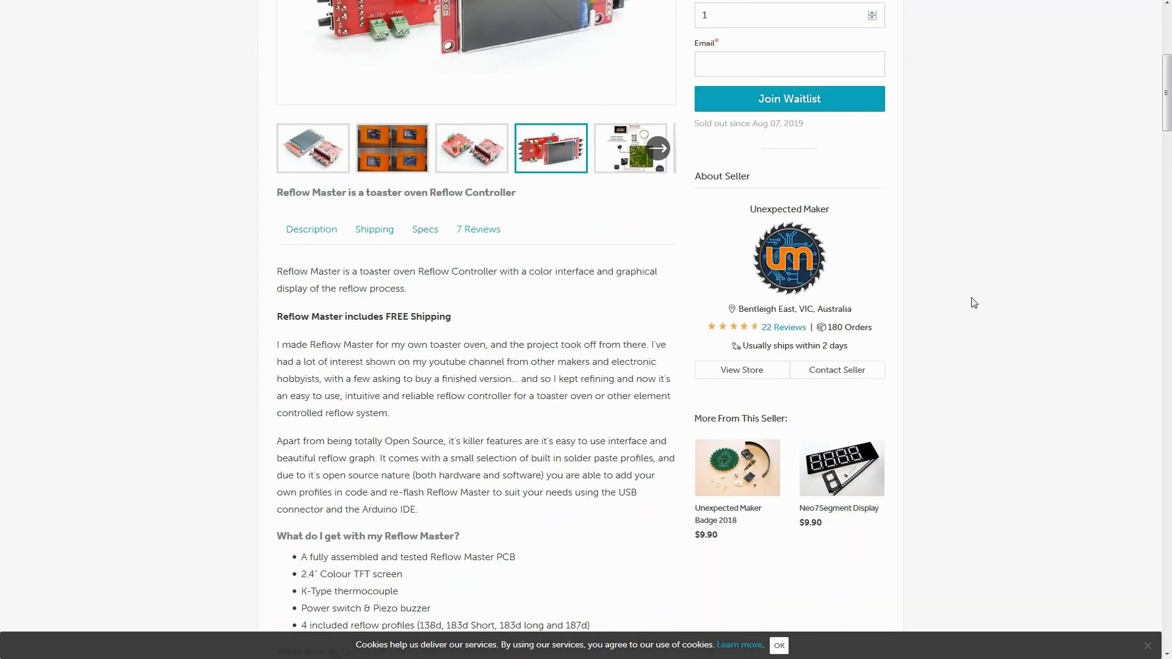
{"action": "scroll", "scroll_direction": "down", "scroll_amount": 3}
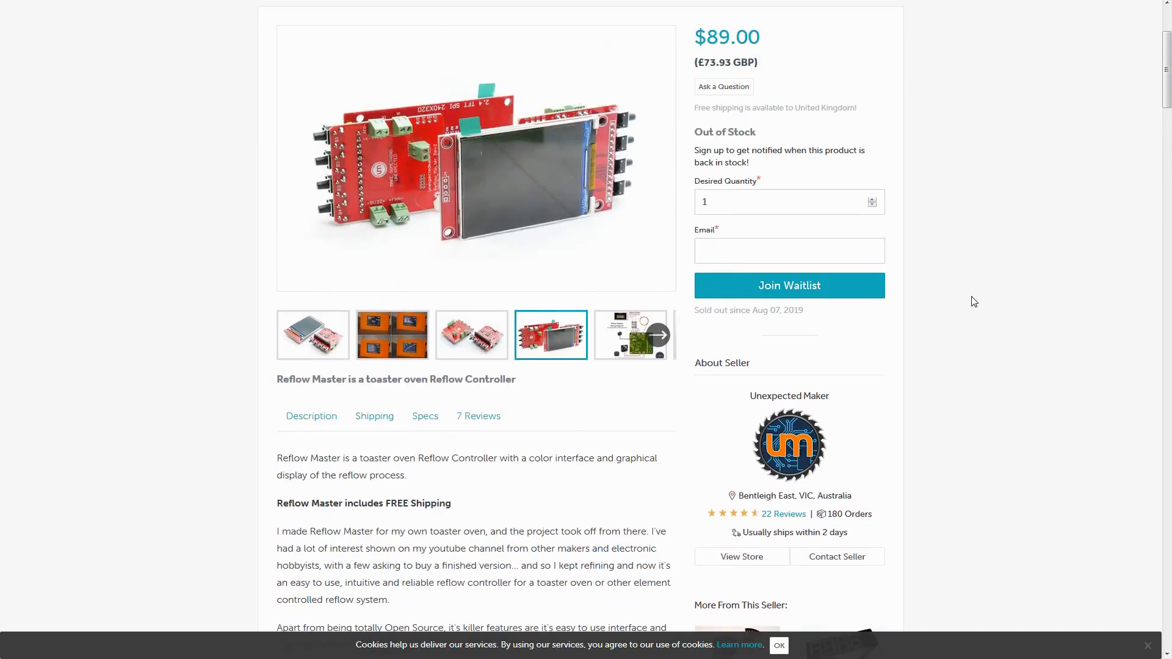
{"action": "scroll", "scroll_direction": "up", "scroll_amount": 3}
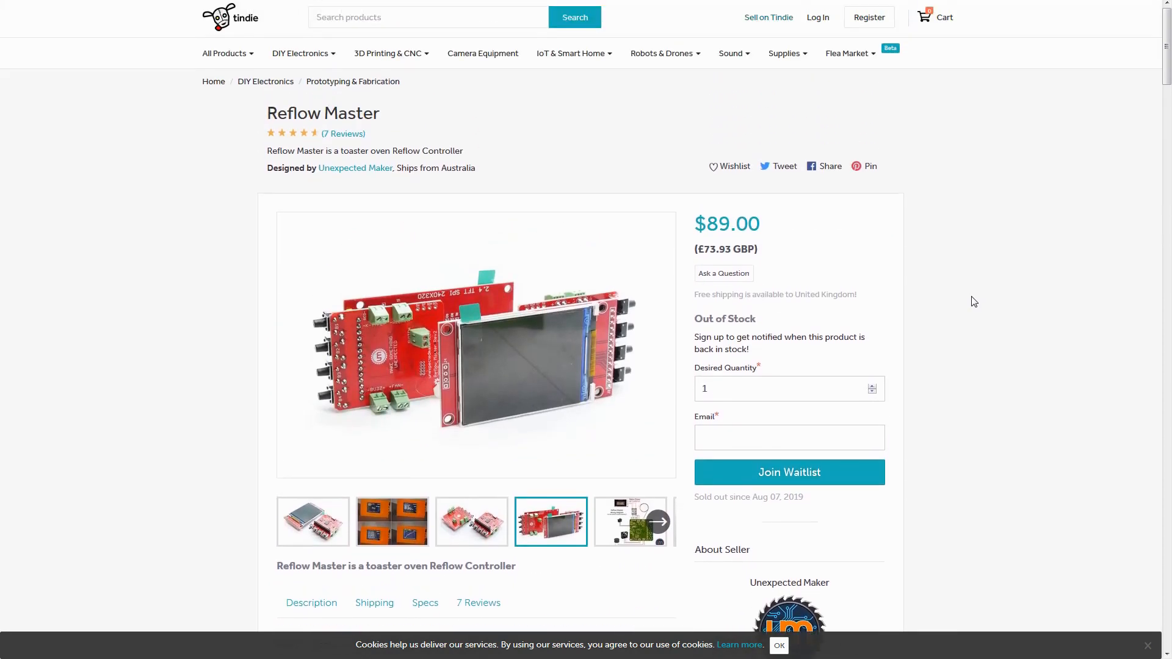
{"action": "scroll", "scroll_direction": "down", "scroll_amount": 3}
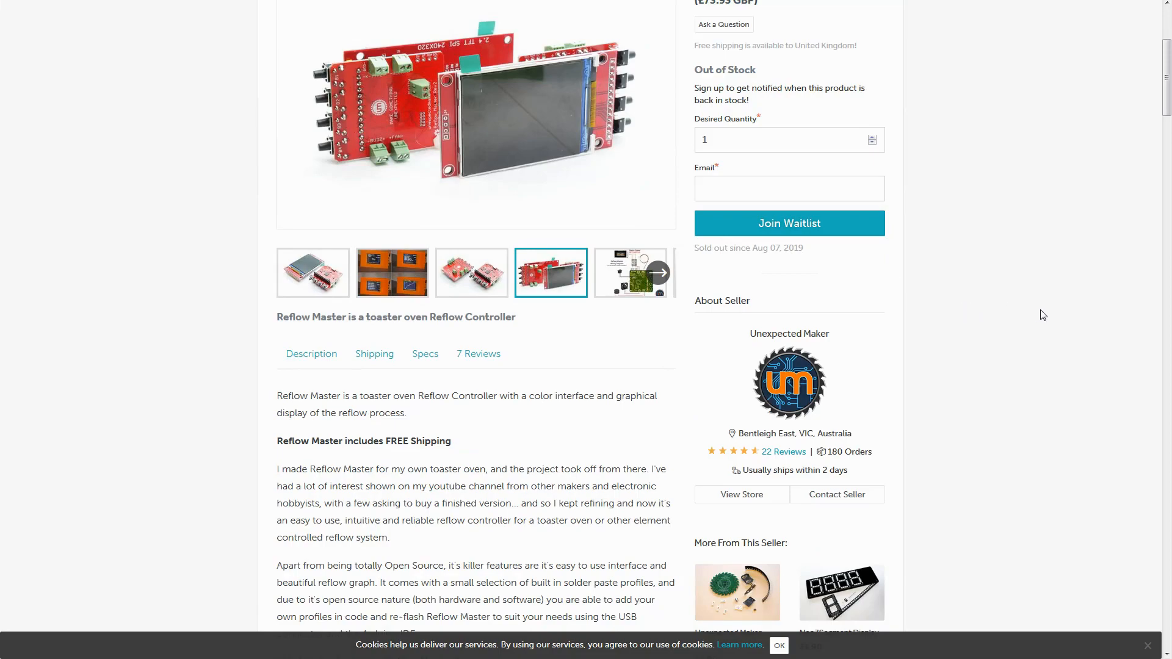